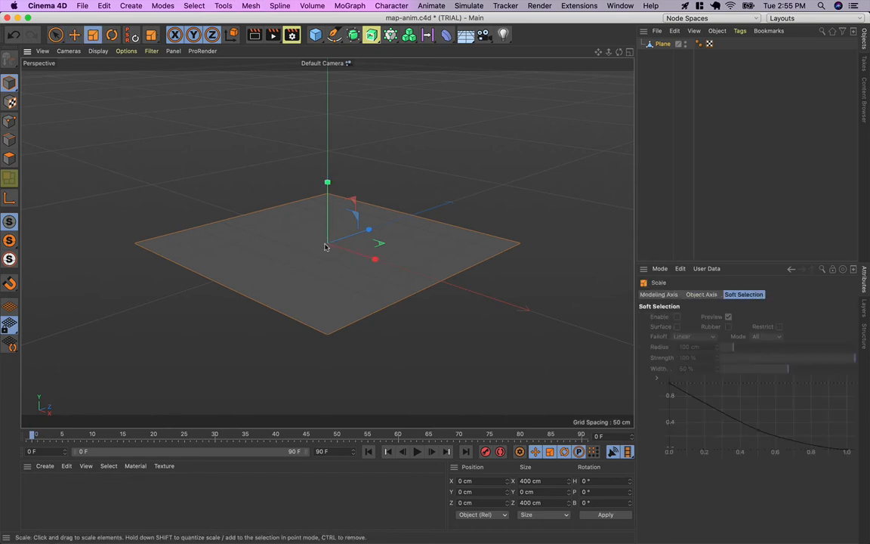
Scale the plane to half its width, a 200 by 400 cm panel, ready to duplicate.
drag(374, 259, 335, 251)
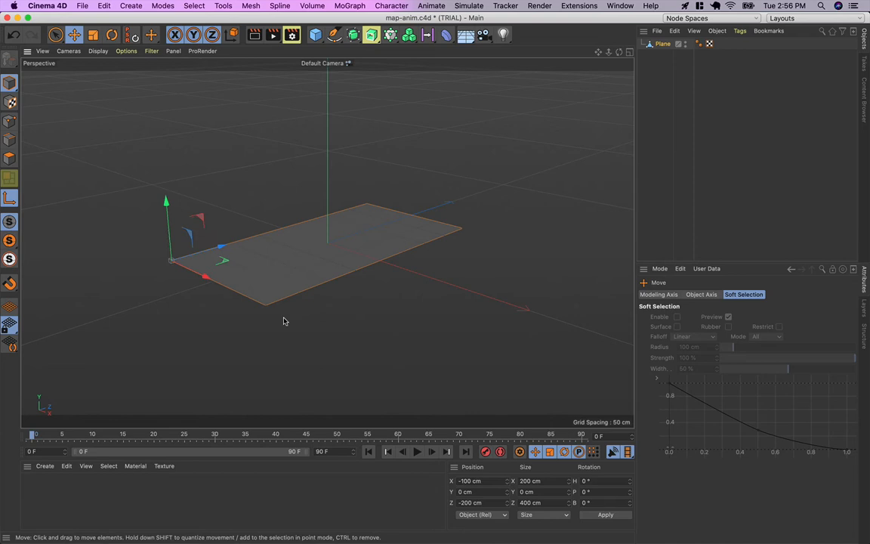
click(657, 48)
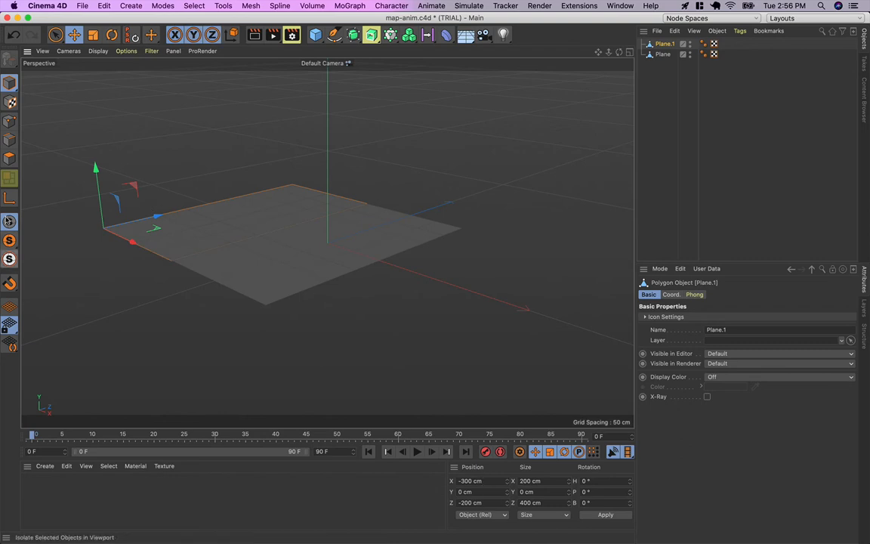
Move the duplicated panels so four planes sit side by side as a flat map.
drag(133, 241, 185, 266)
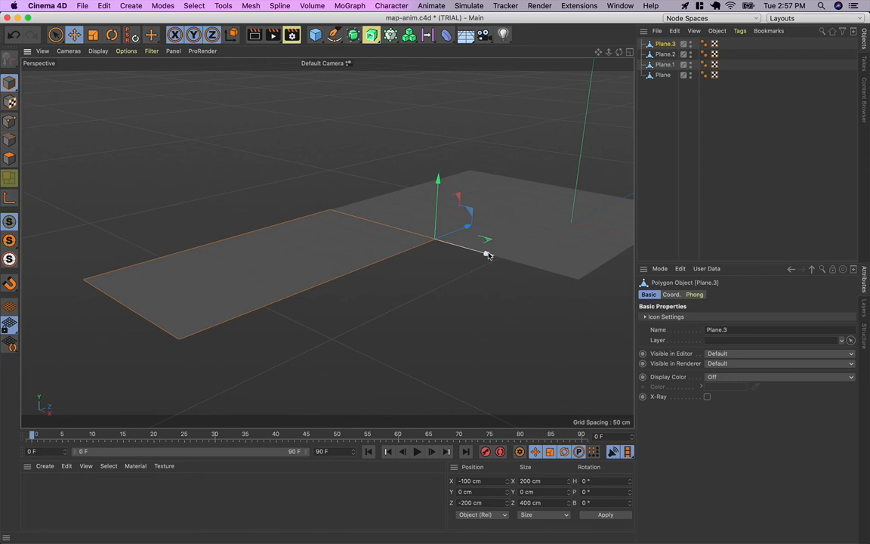
drag(486, 240, 612, 250)
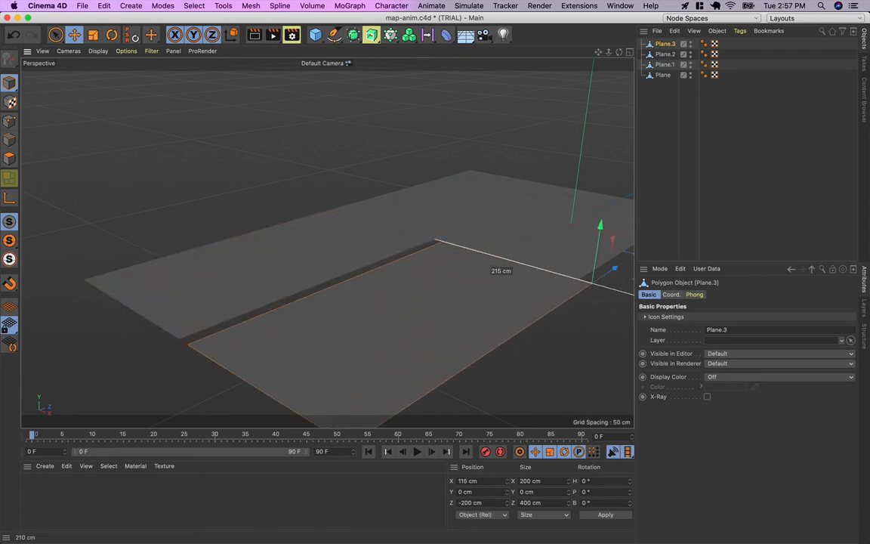
drag(601, 226, 587, 220)
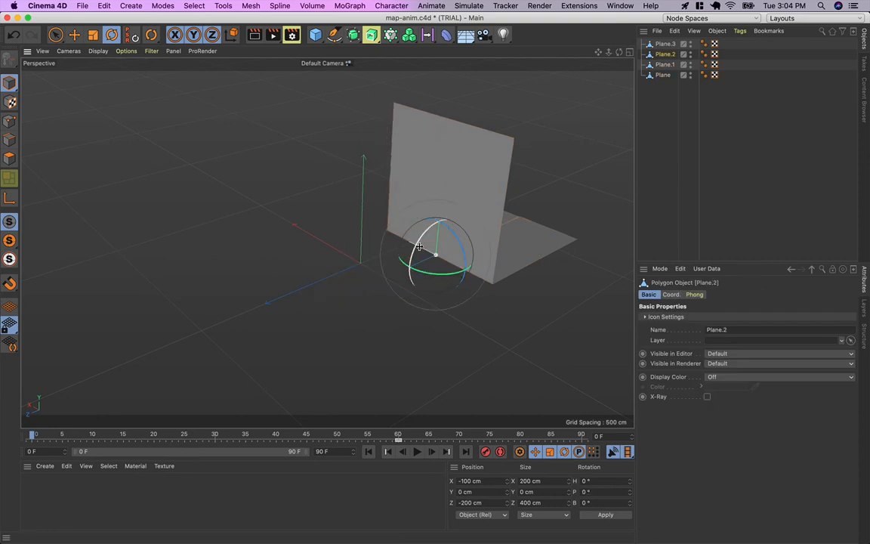
Rotate two panels about 90° so they fold up and stand vertical.
drag(420, 247, 414, 299)
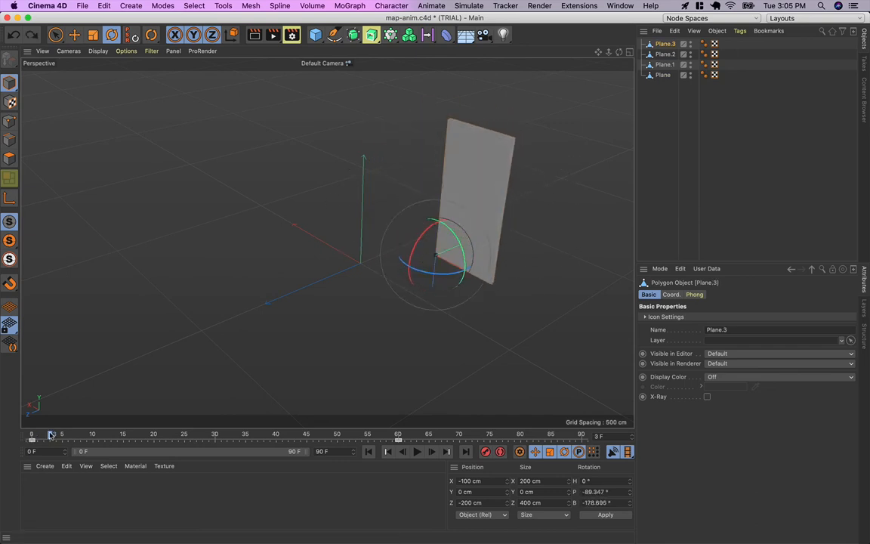
drag(52, 433, 396, 434)
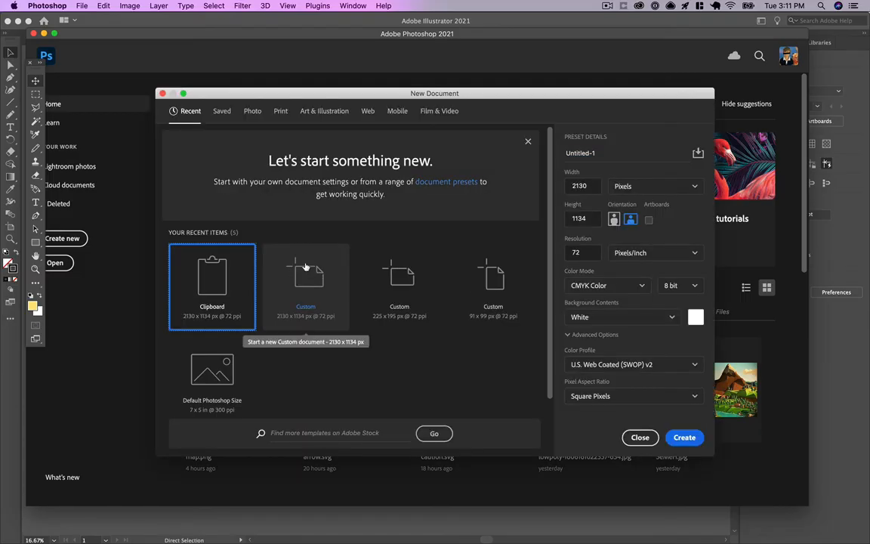
Create an 800 by 1600 px document and place map-vert.svg as embedded.
click(583, 186)
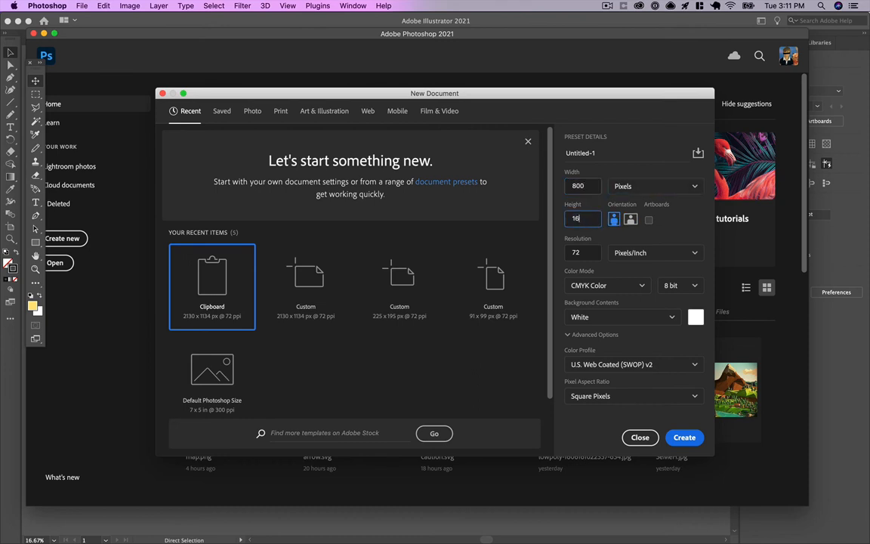
click(684, 438)
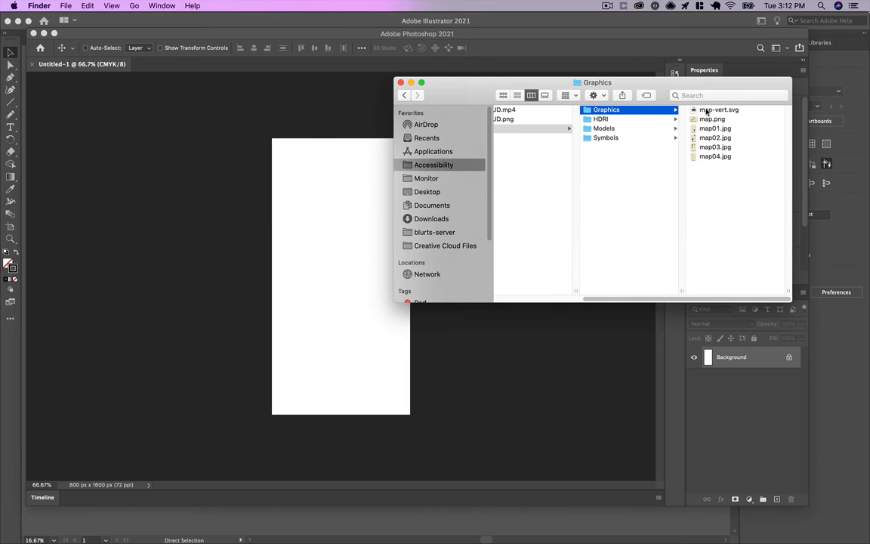
double_click(719, 109)
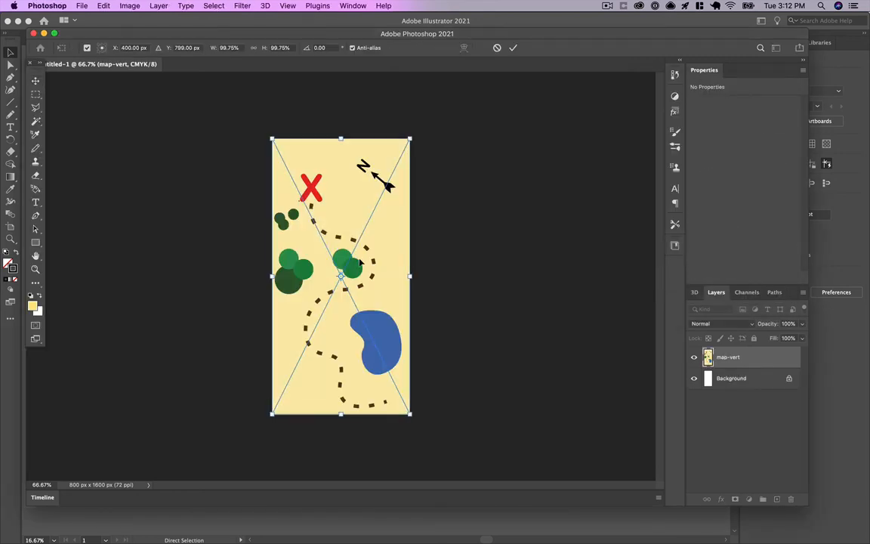
Resize the canvas to 400 by 800 px anchored top-left and begin saving the slice.
click(130, 6)
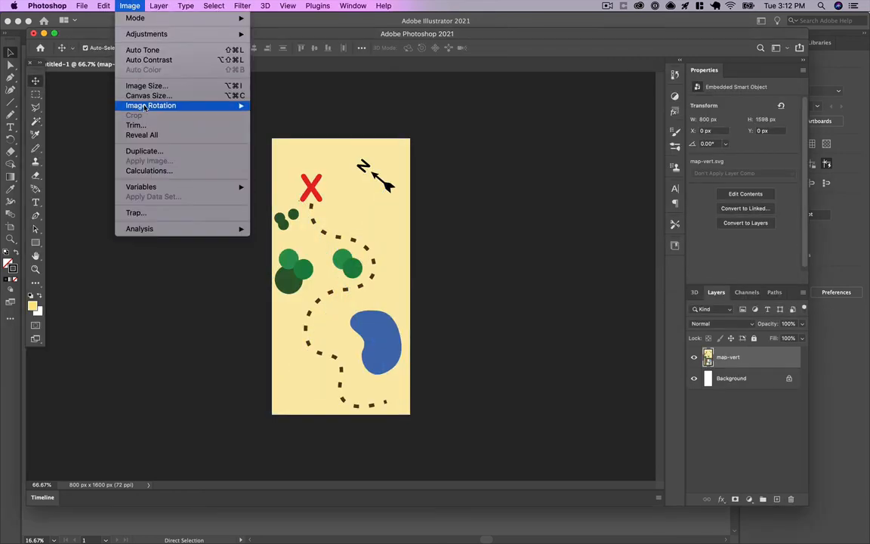
click(148, 97)
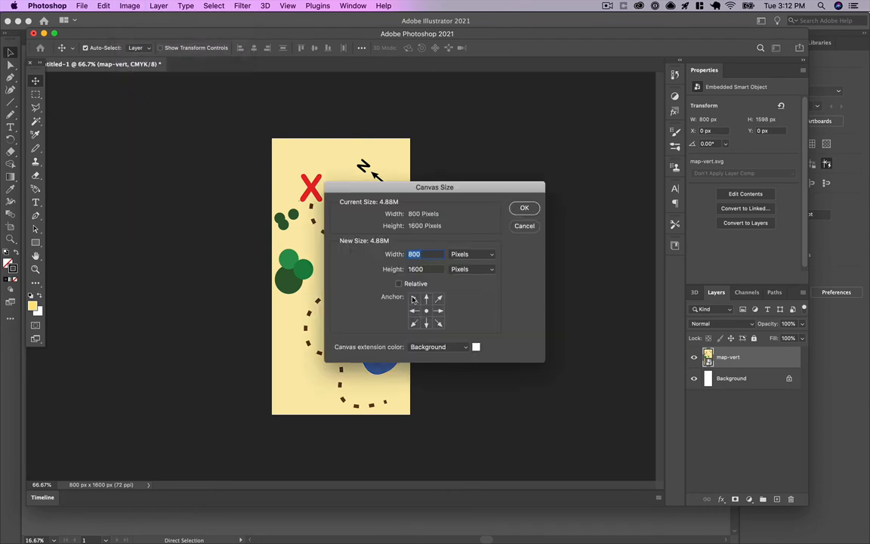
text(400)
click(426, 269)
text(800)
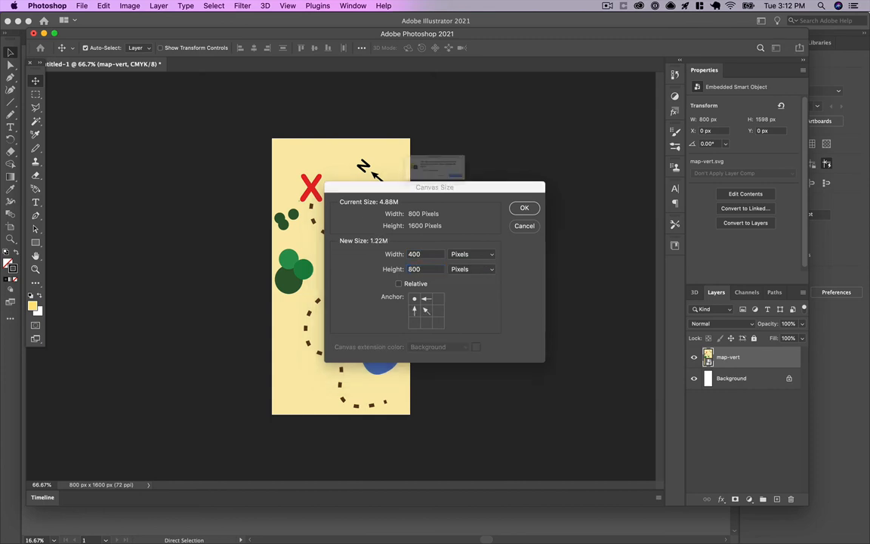
click(522, 208)
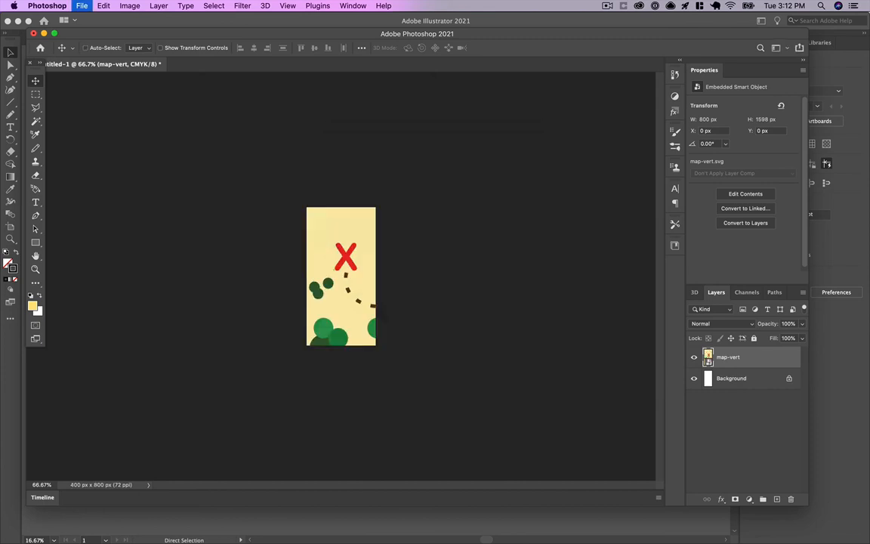
click(69, 6)
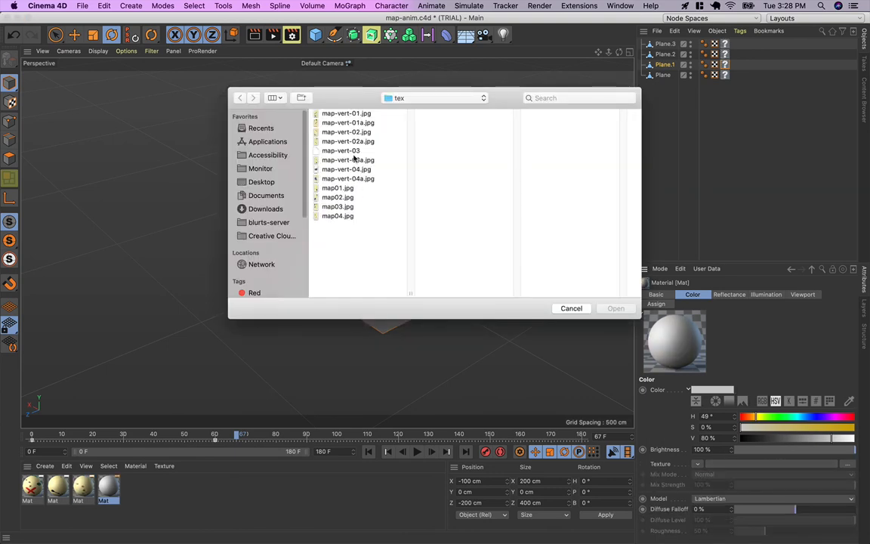
Load a map-vert JPG slice as the Color channel texture of a material.
click(571, 308)
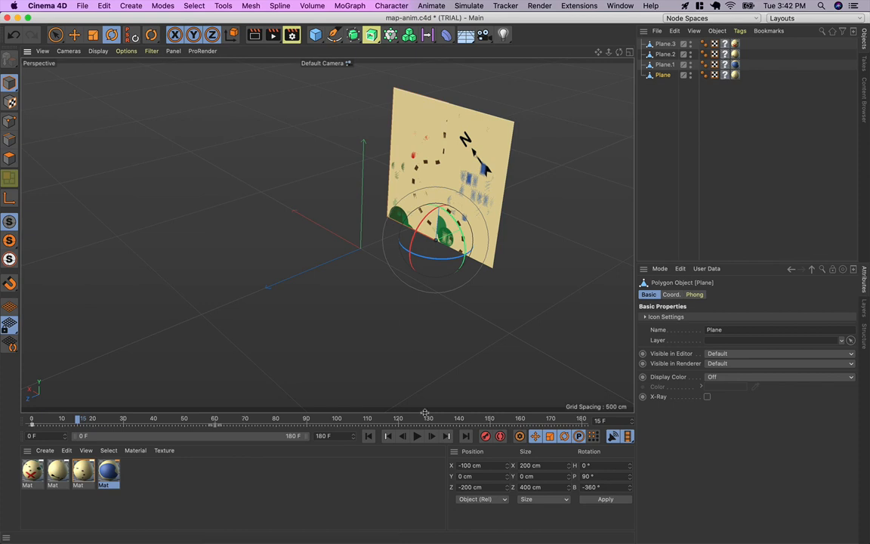
mouse_move(486, 438)
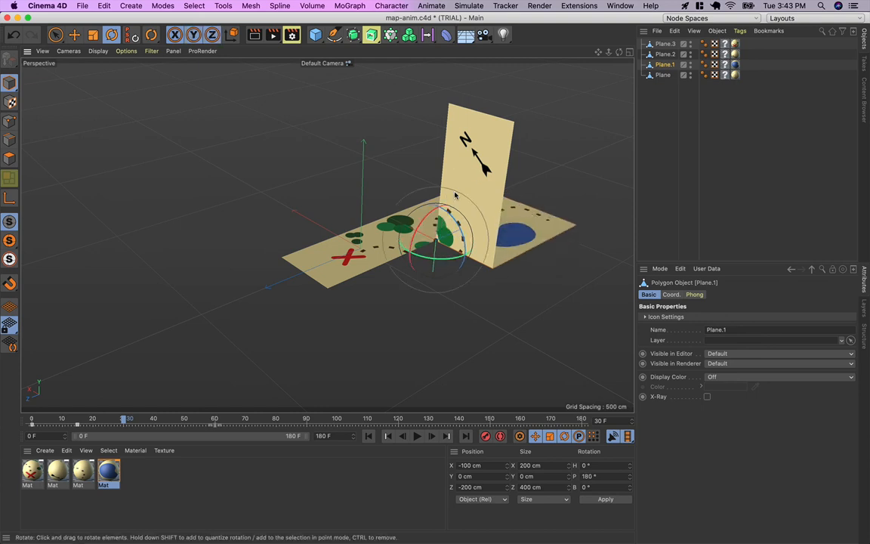
Rotate the remaining upright panels down flat to complete the joined map.
drag(453, 195, 370, 324)
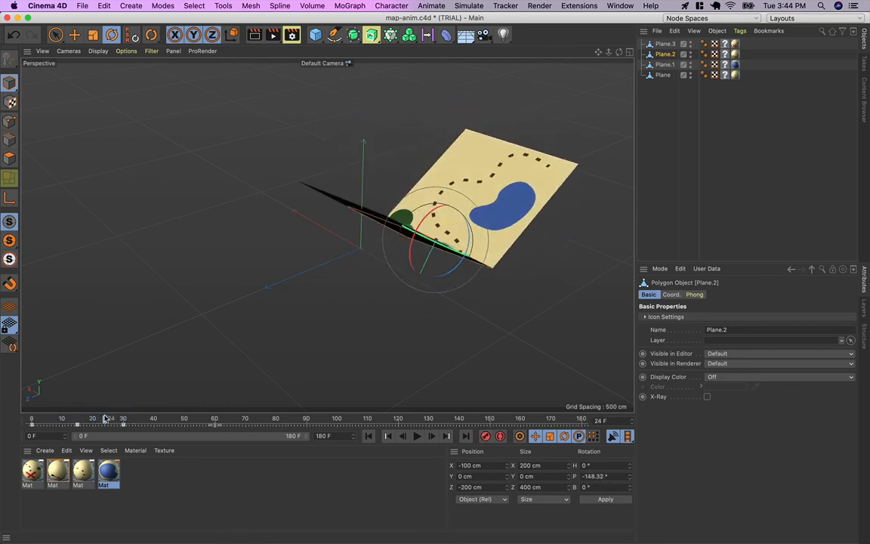
drag(106, 424, 130, 425)
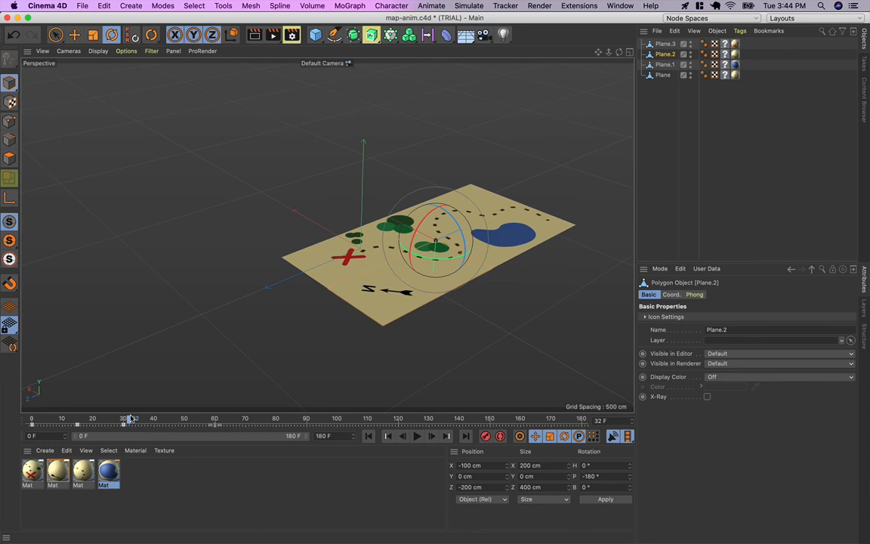